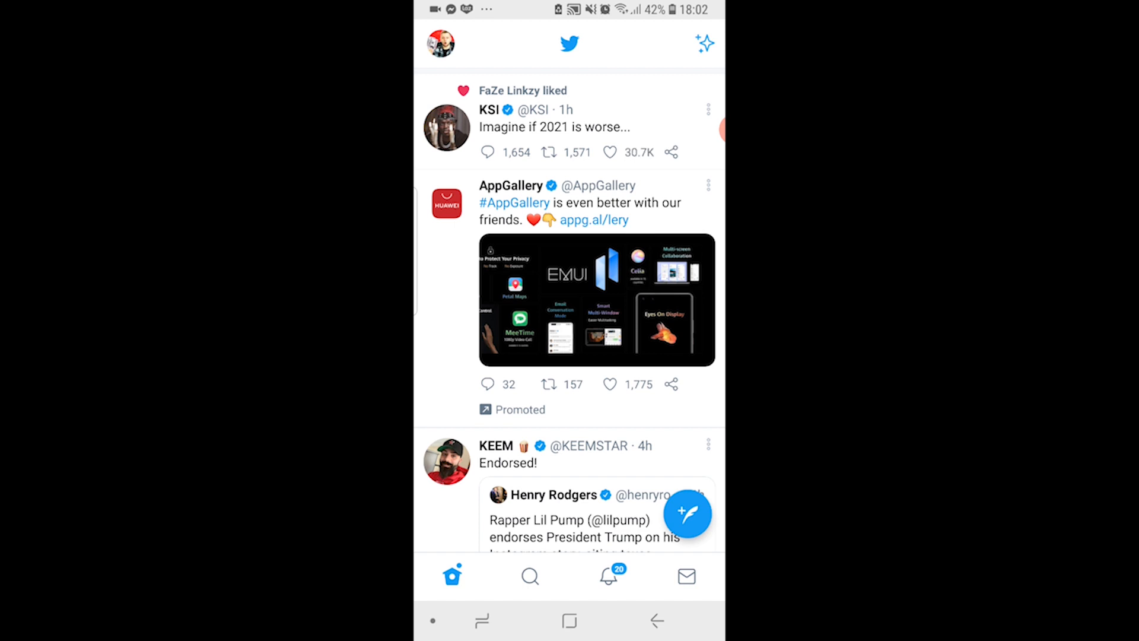
Step: Search for J. Cole and land on his profile's Tweets tab
click(550, 152)
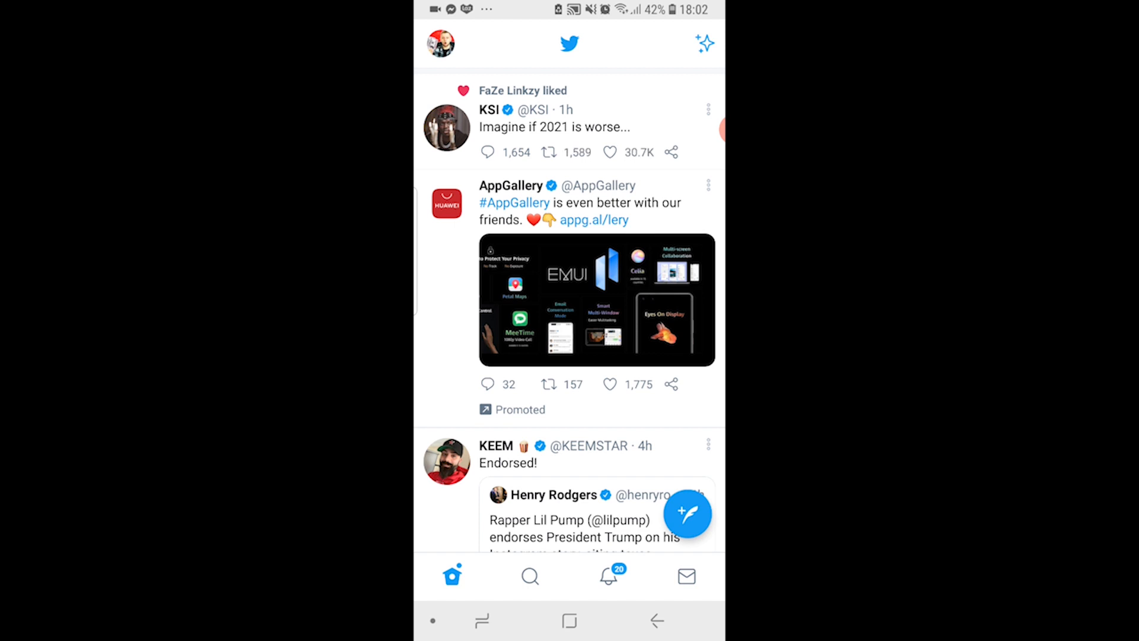
click(530, 575)
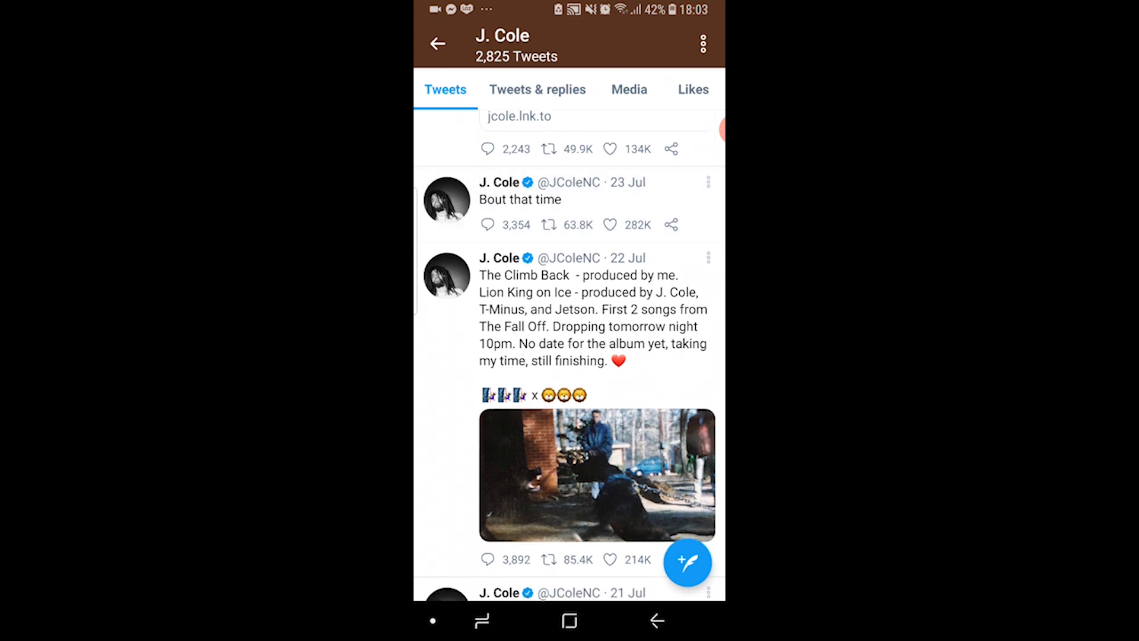
Step: Copy the share link of J. Cole's 'Bout that time' tweet
click(520, 199)
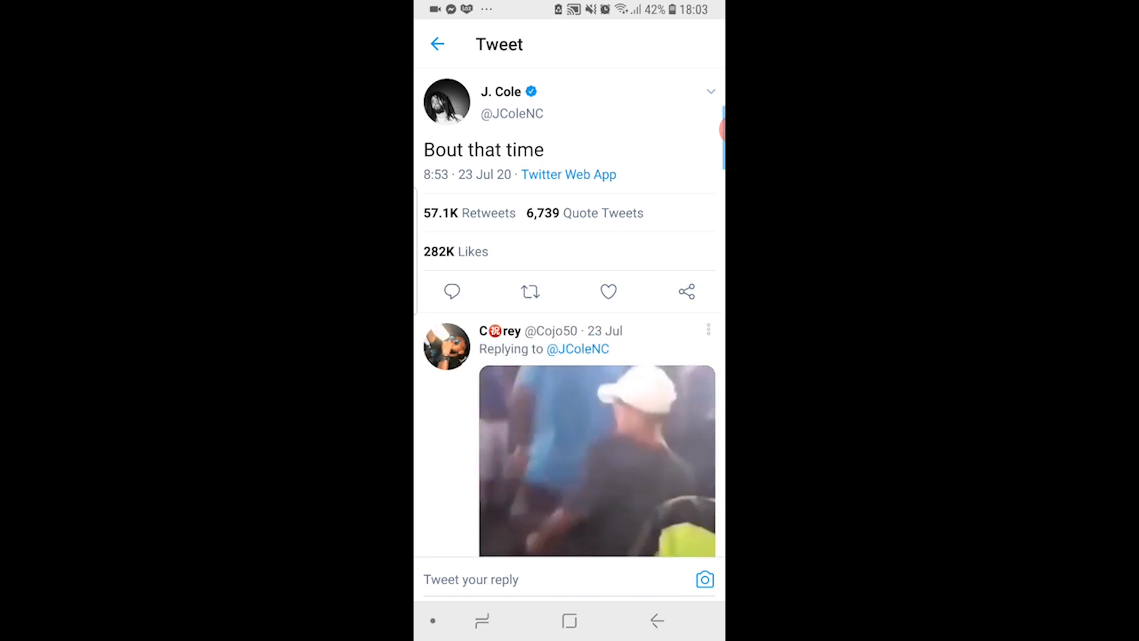
click(685, 292)
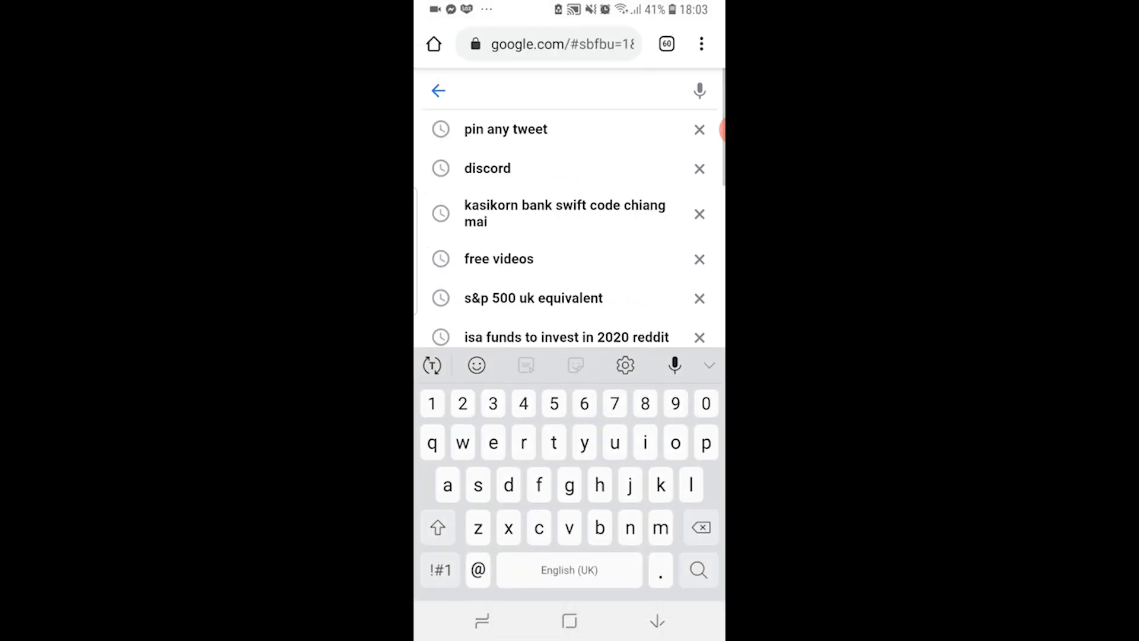
Step: Reach the Twtools Pin Any Tweet page from the 'pin any tweet' Google search
click(505, 128)
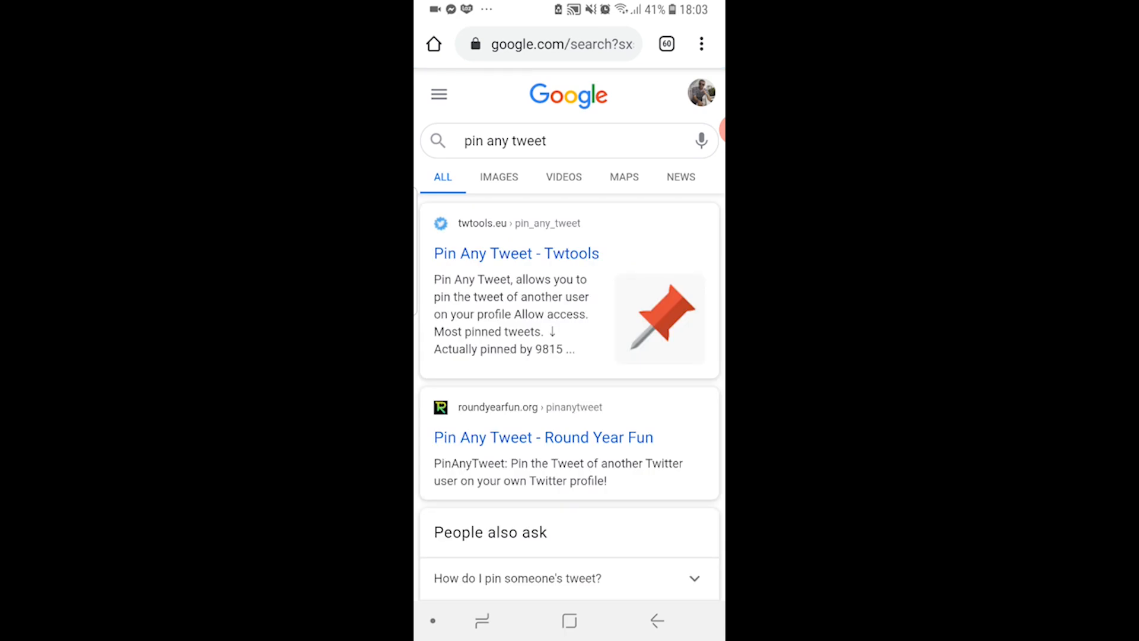
click(516, 252)
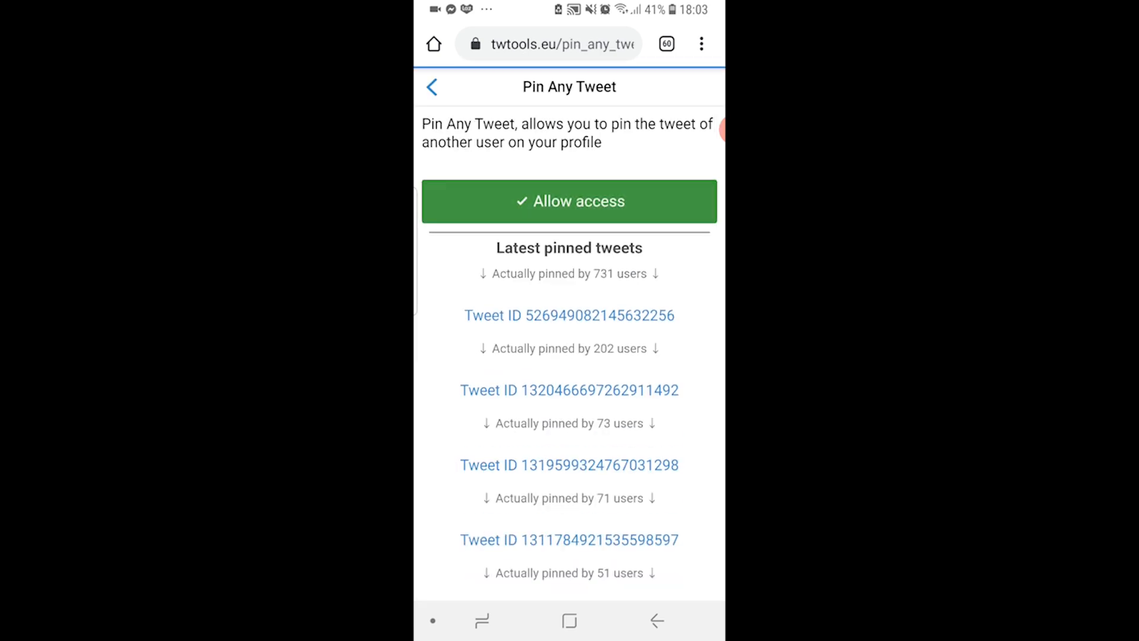
Step: Authorise Twtools on the Twitter account and paste the copied tweet link
click(569, 202)
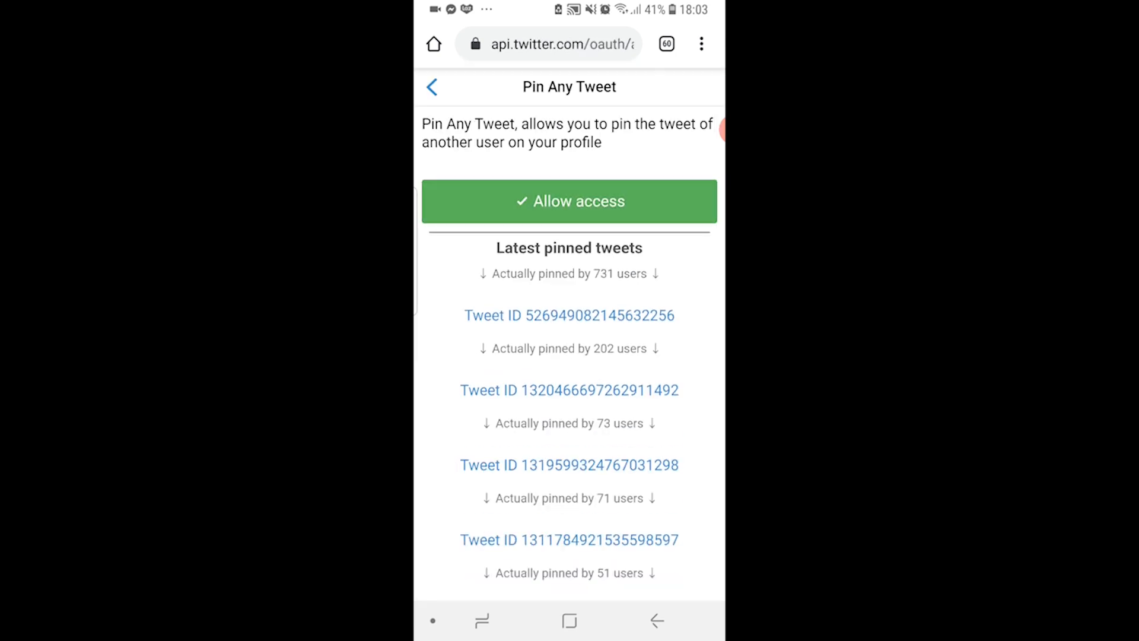
click(568, 202)
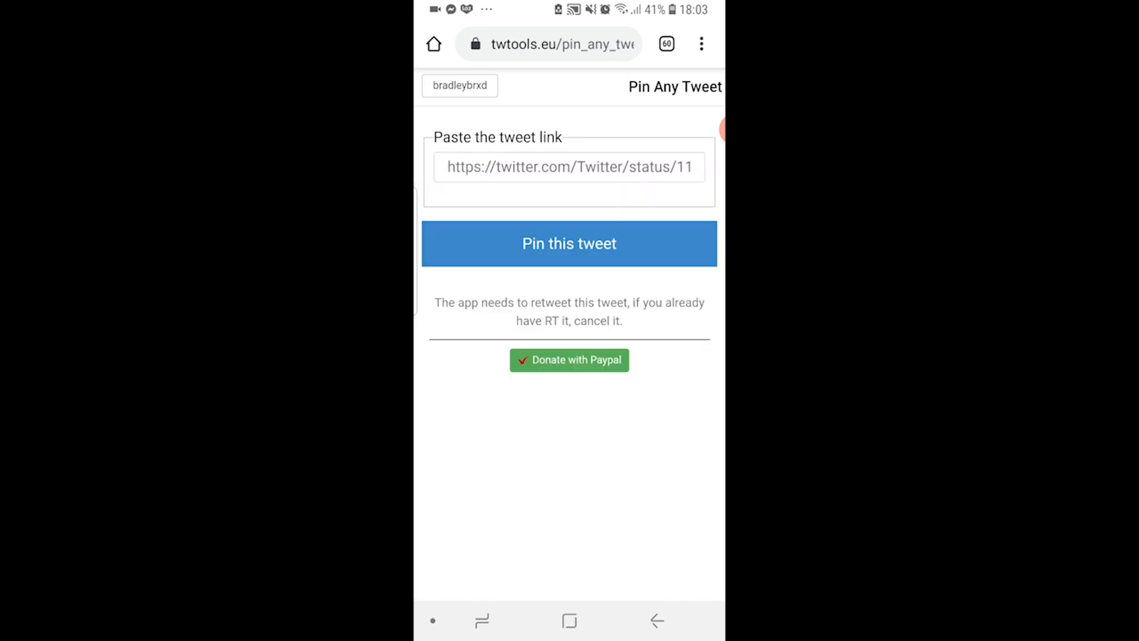
click(569, 166)
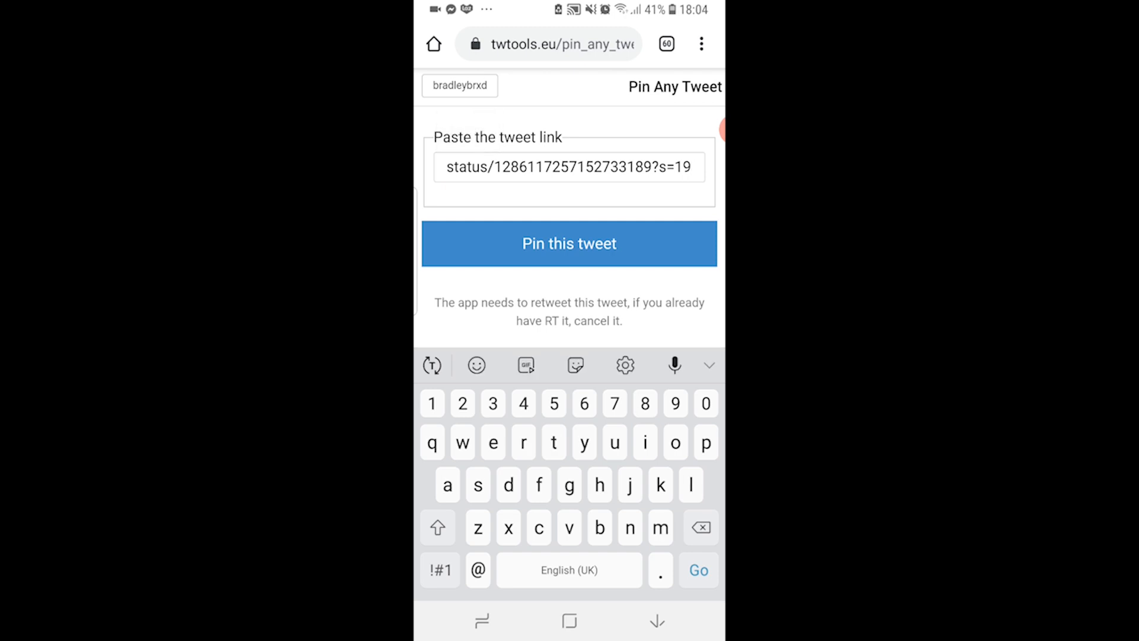
Step: Submit J. Cole's pasted link with 'Pin this tweet', then return to the Home screen
click(603, 167)
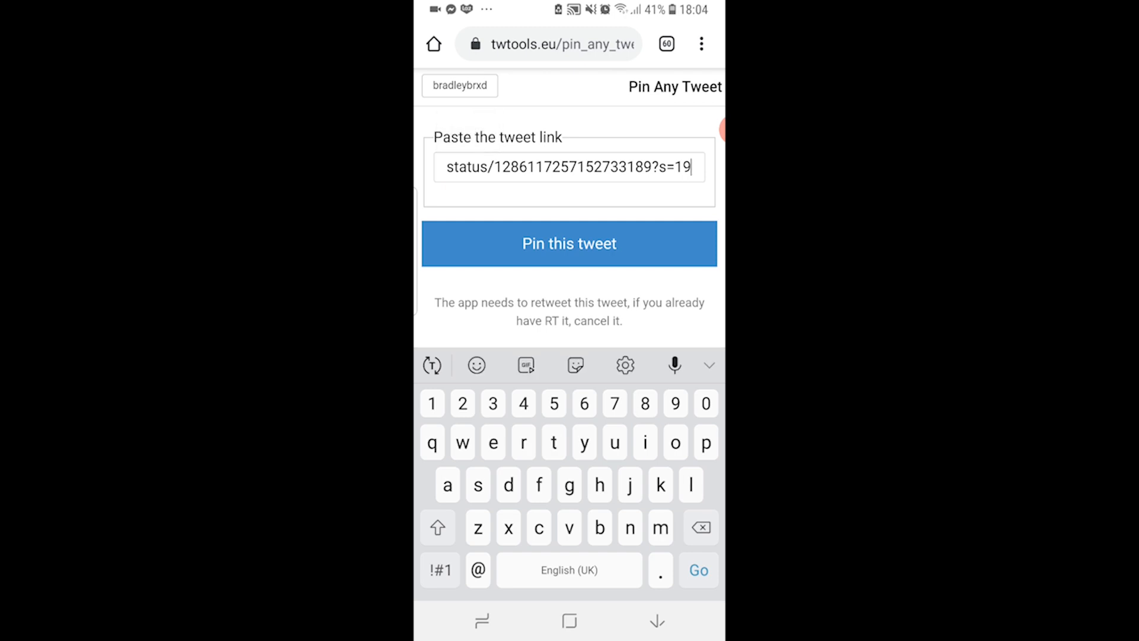
click(568, 244)
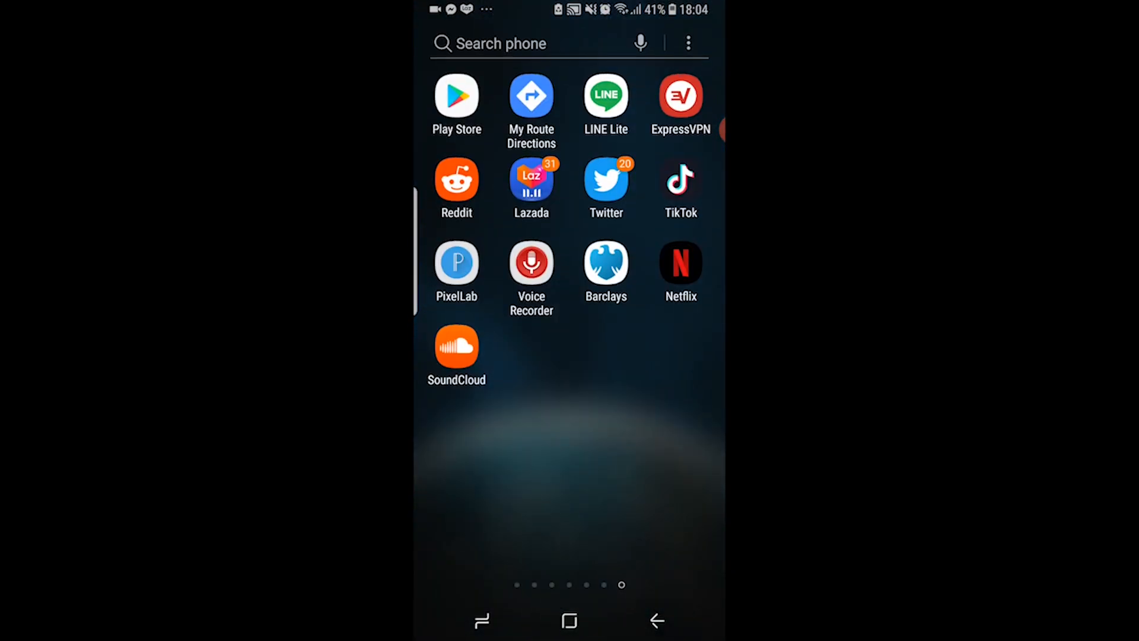
Step: Post a quick test tweet from your own profile so the pinned 'Bout that time' tweet shows on top
click(605, 179)
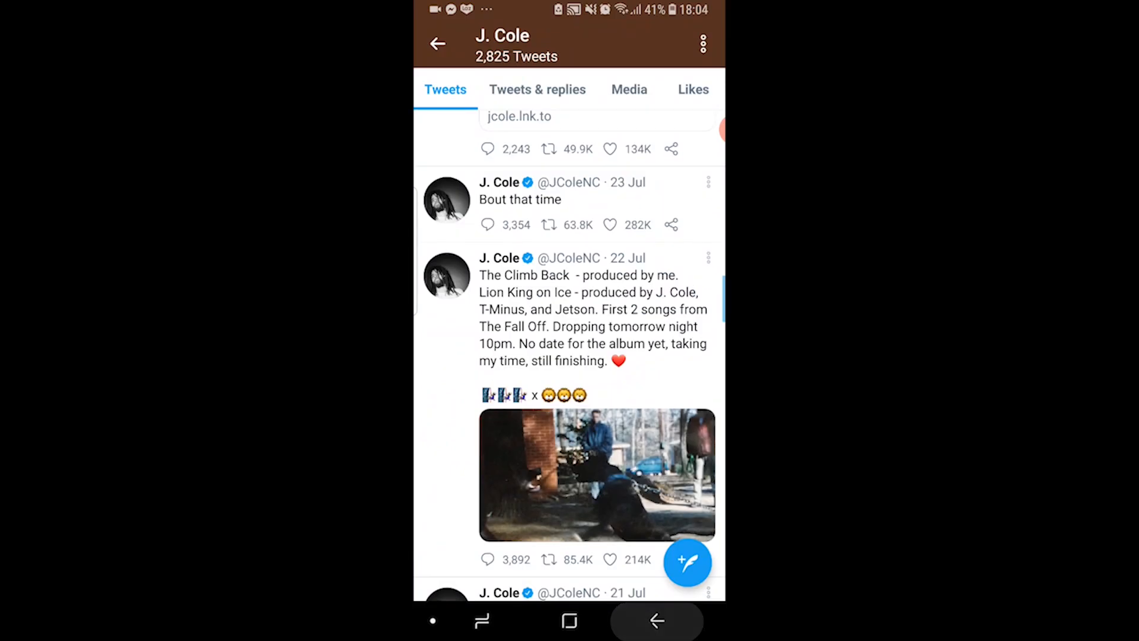
click(438, 44)
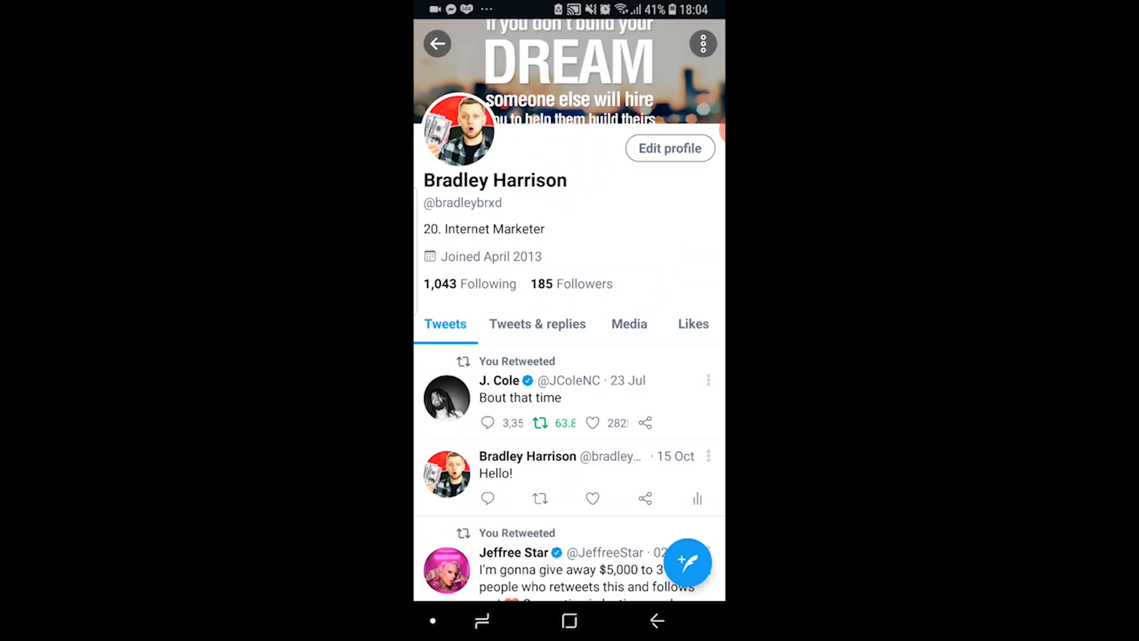
click(687, 562)
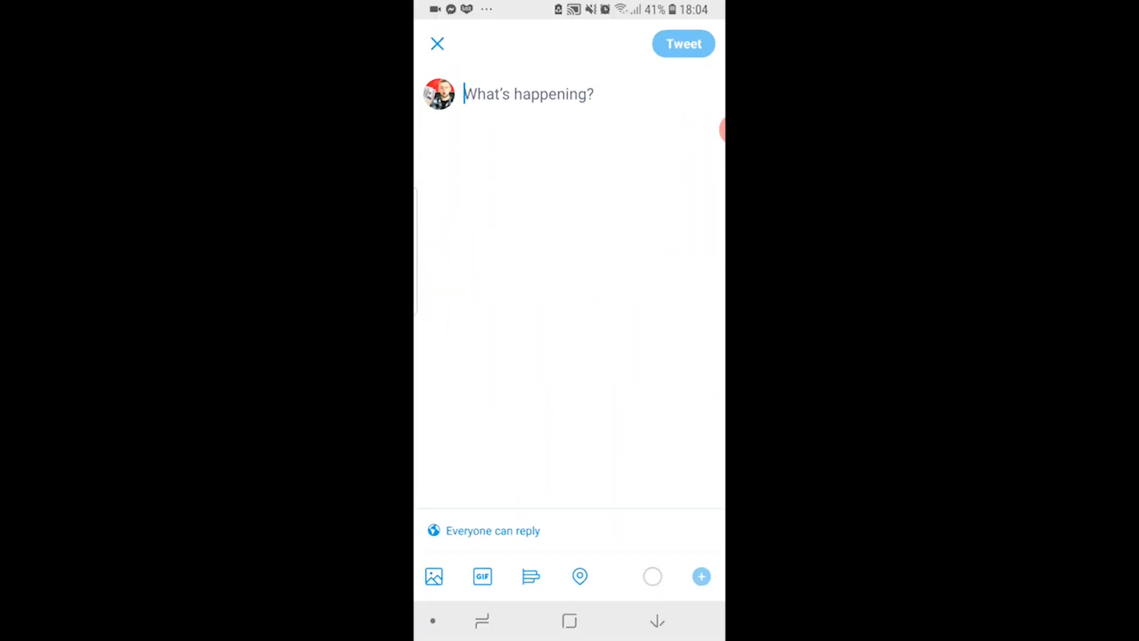
click(438, 44)
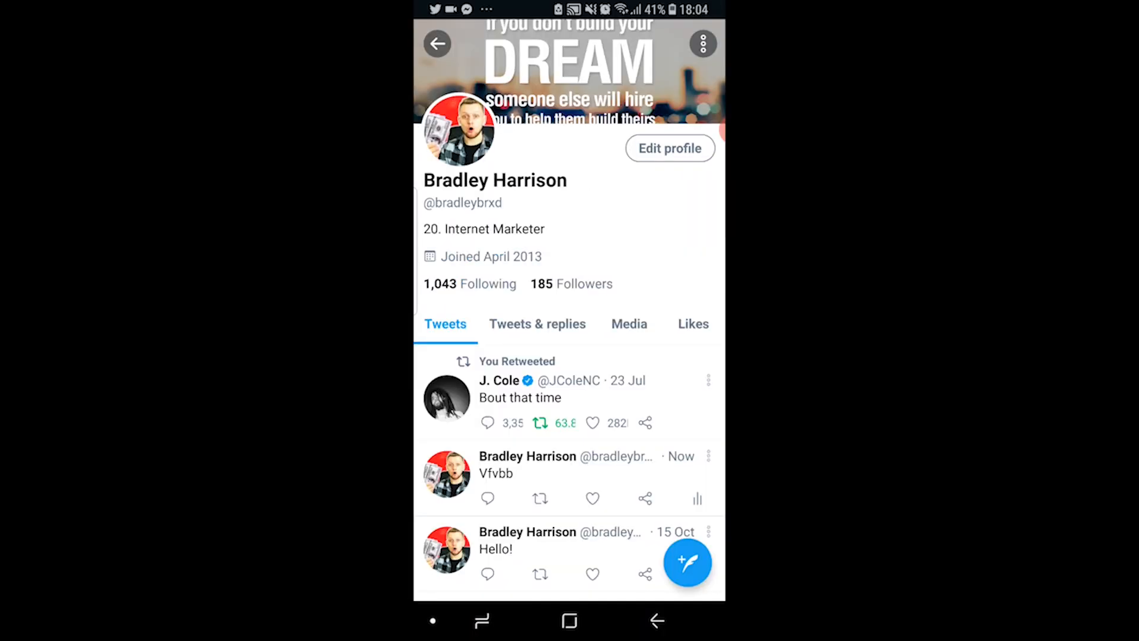